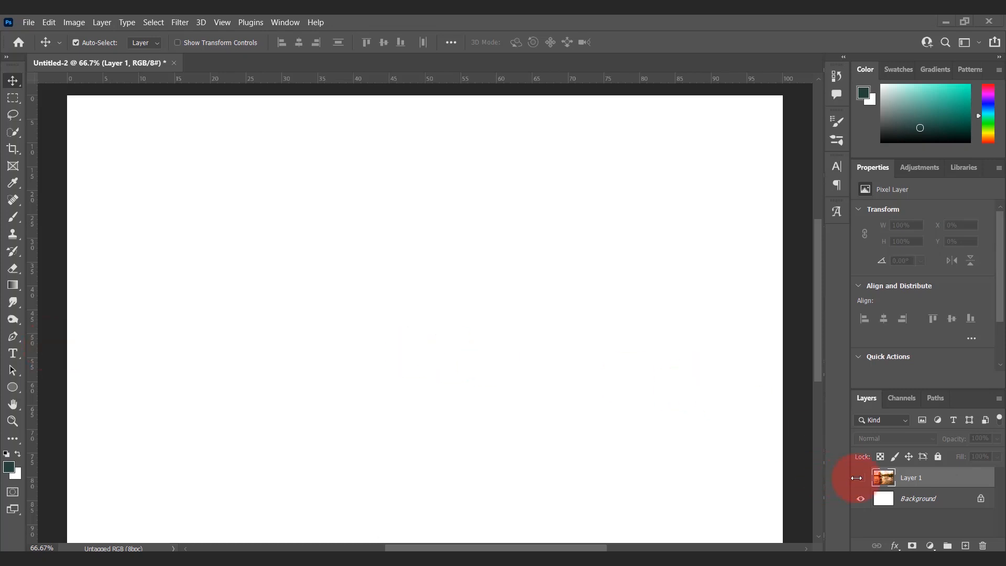
# Step: Show Layer 1 so the pool portrait appears over the white background
pyautogui.click(860, 478)
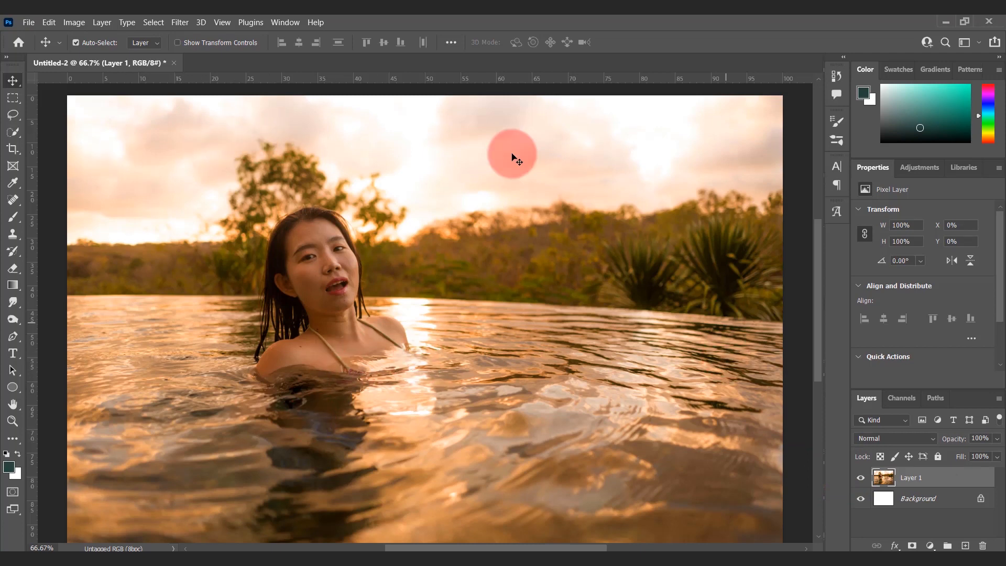
pyautogui.moveTo(577, 147)
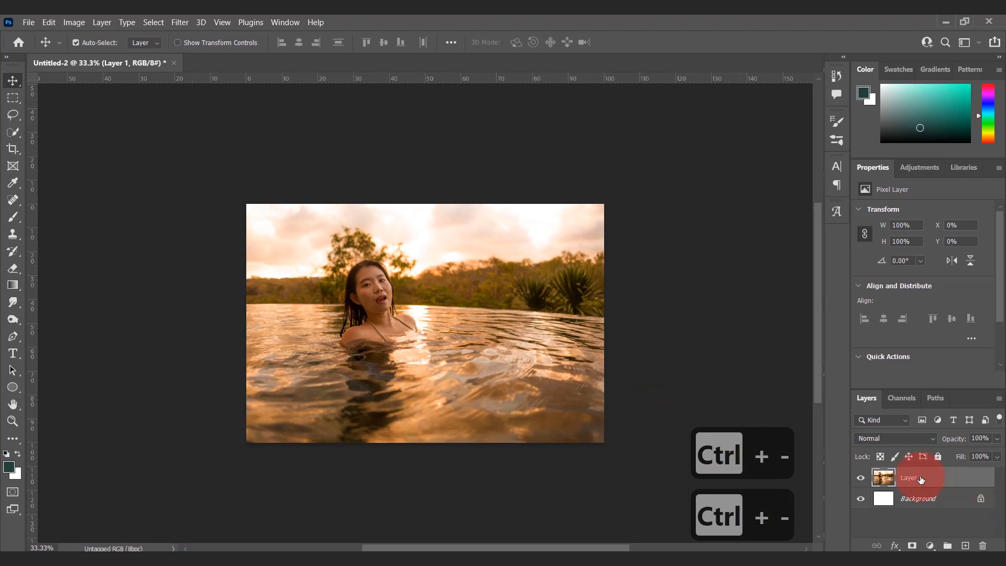
# Step: Duplicate Layer 1, hide the original, and start Sky Replacement on the copy
pyautogui.press('ctrl+j')
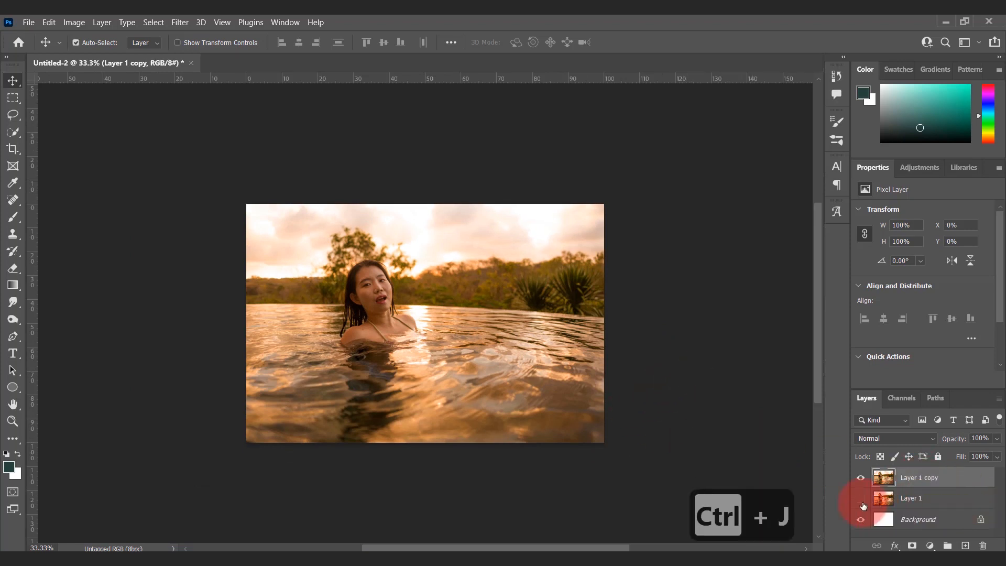
pyautogui.click(860, 498)
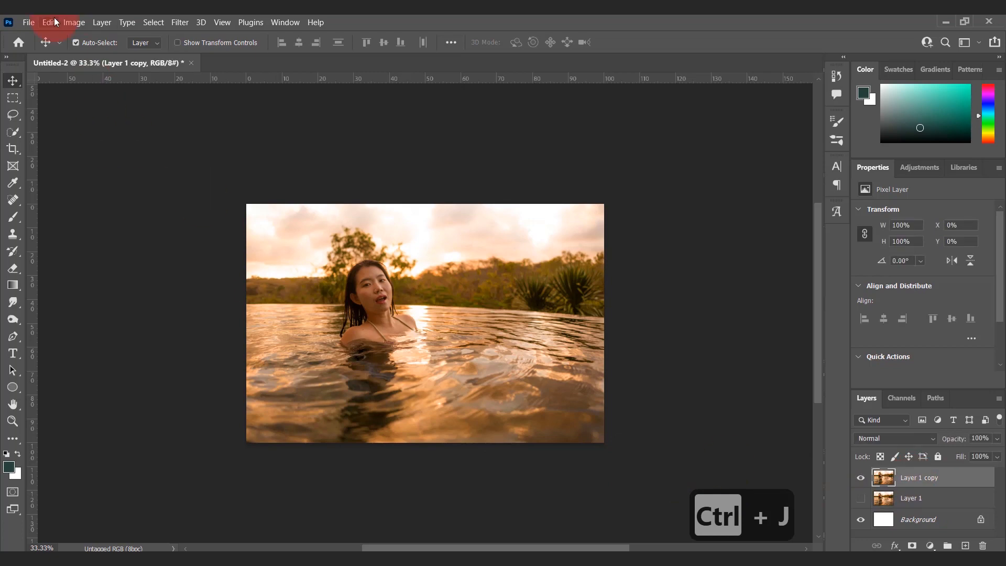
pyautogui.click(48, 22)
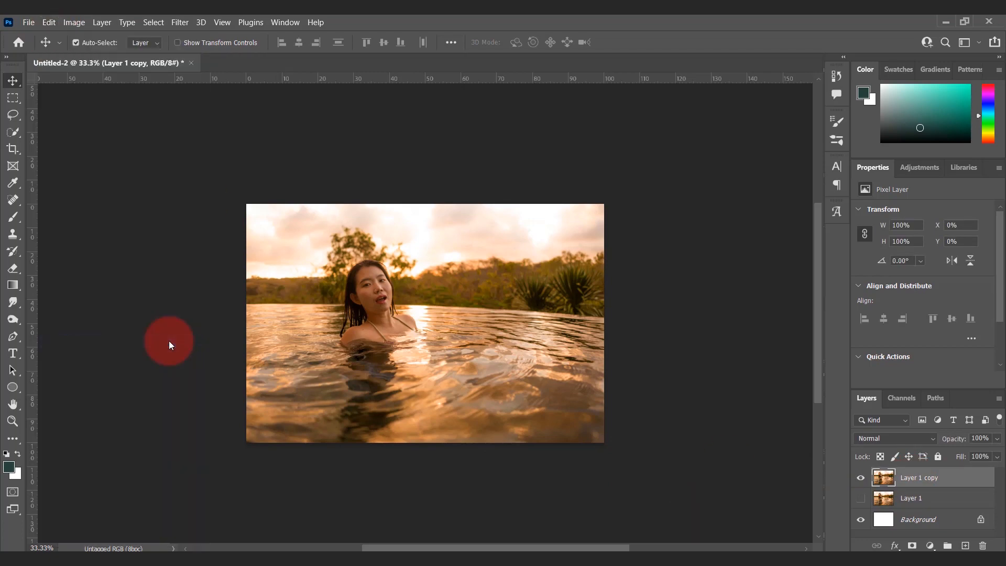
pyautogui.click(48, 22)
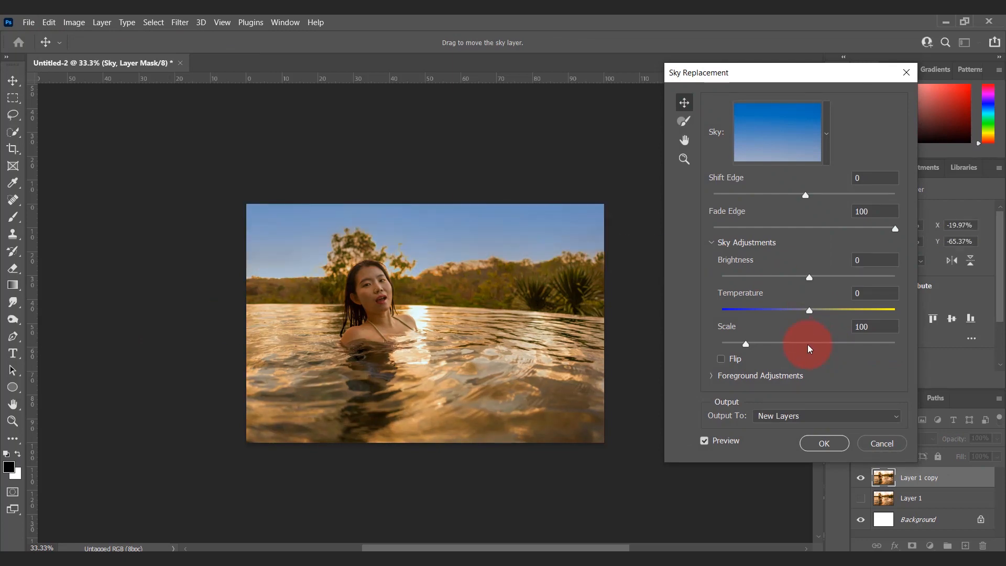
# Step: Try Blue Skies presets, settling on a blue sky with scattered white clouds
pyautogui.click(825, 133)
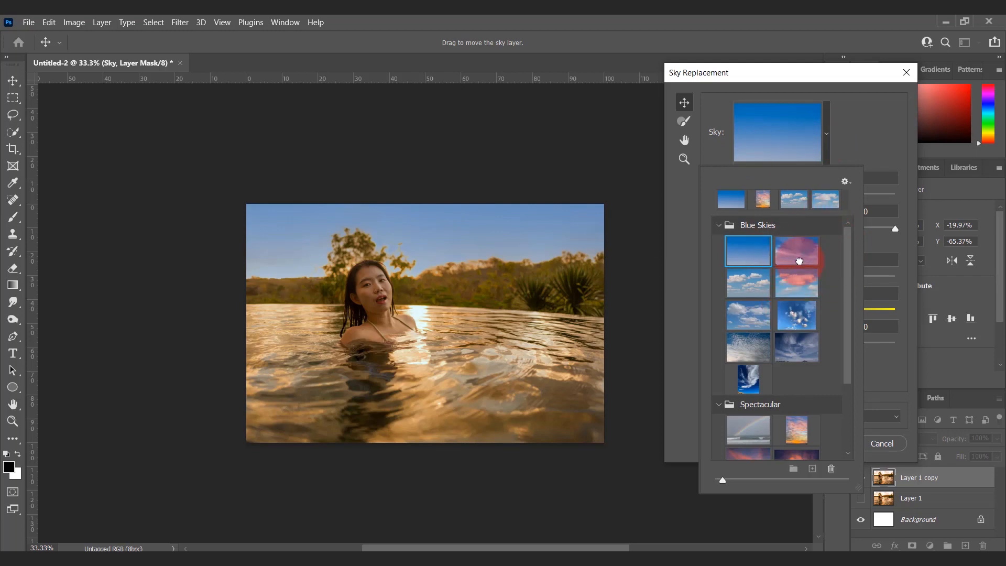
pyautogui.click(747, 281)
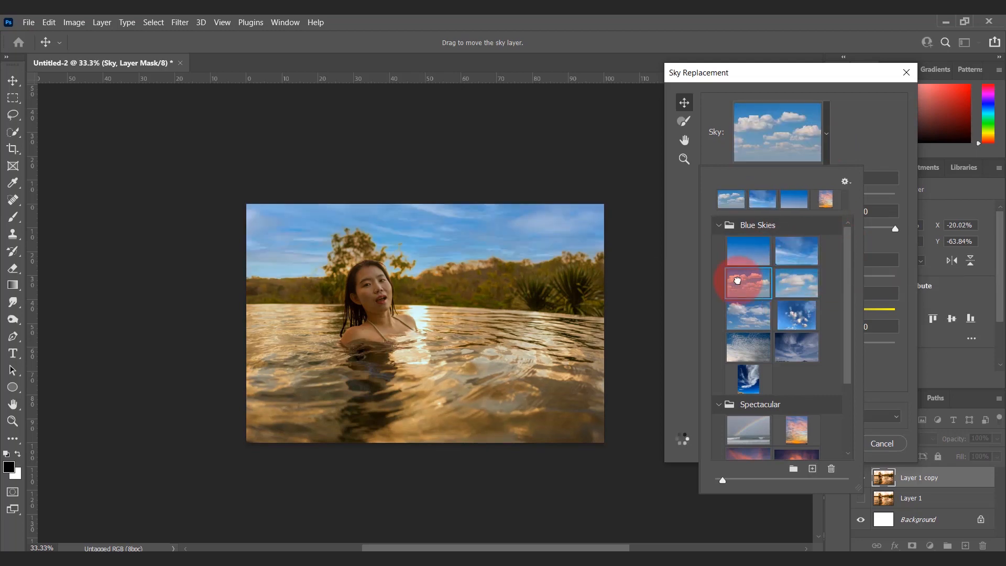
pyautogui.click(795, 282)
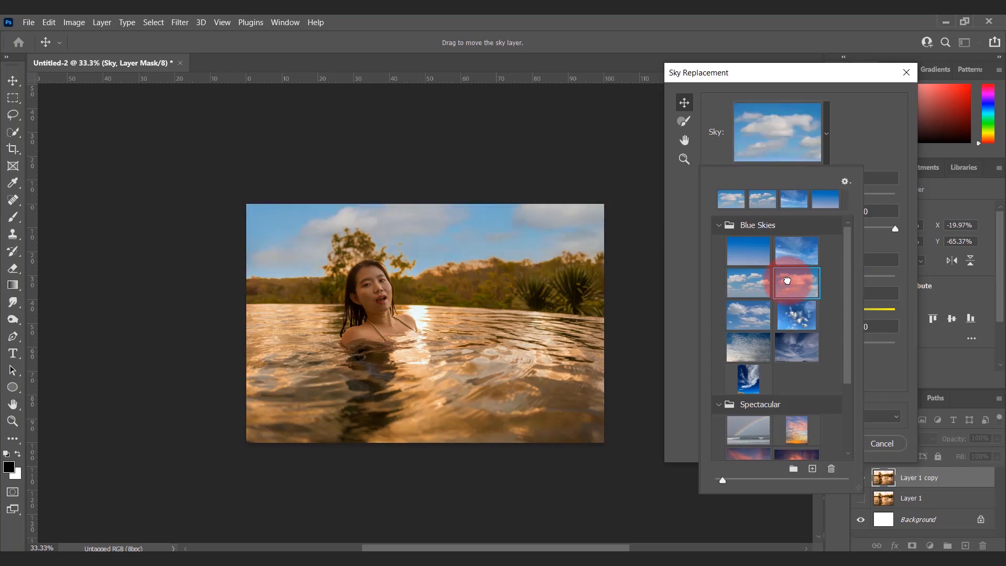
pyautogui.moveTo(810, 263)
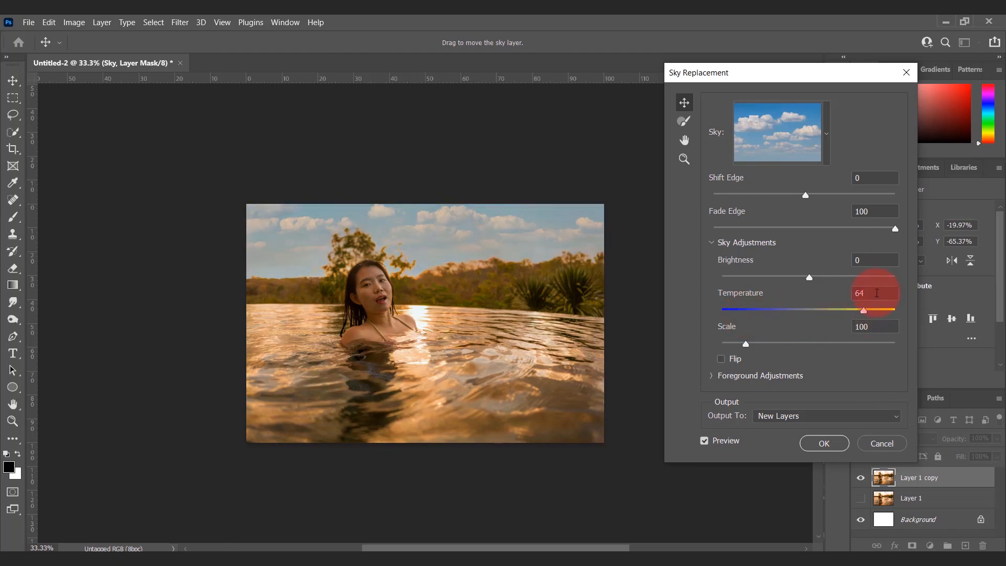
pyautogui.click(827, 134)
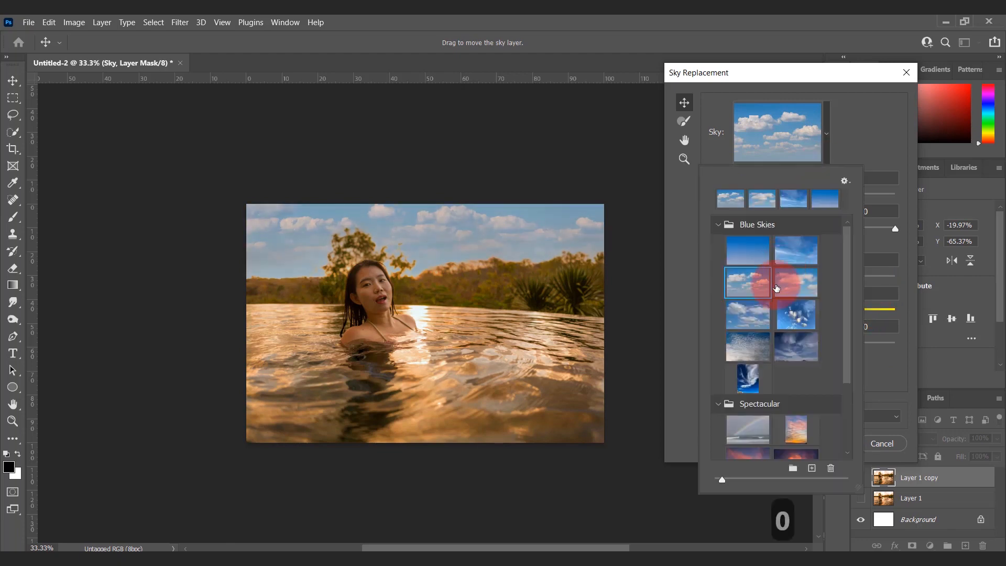
# Step: Try the Spectacular sunset presets and choose the orange sunset sky
pyautogui.scroll(-3)
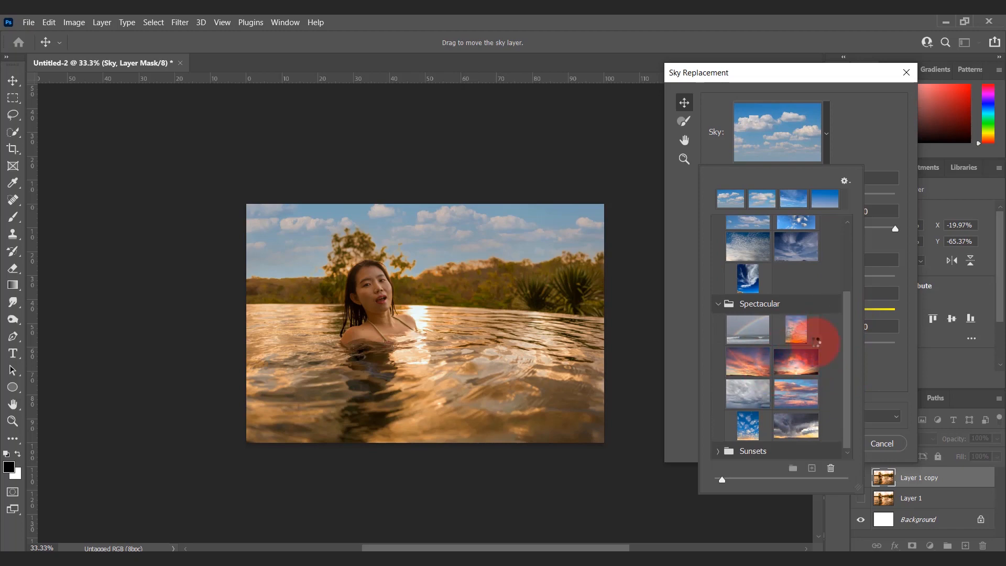
pyautogui.click(746, 361)
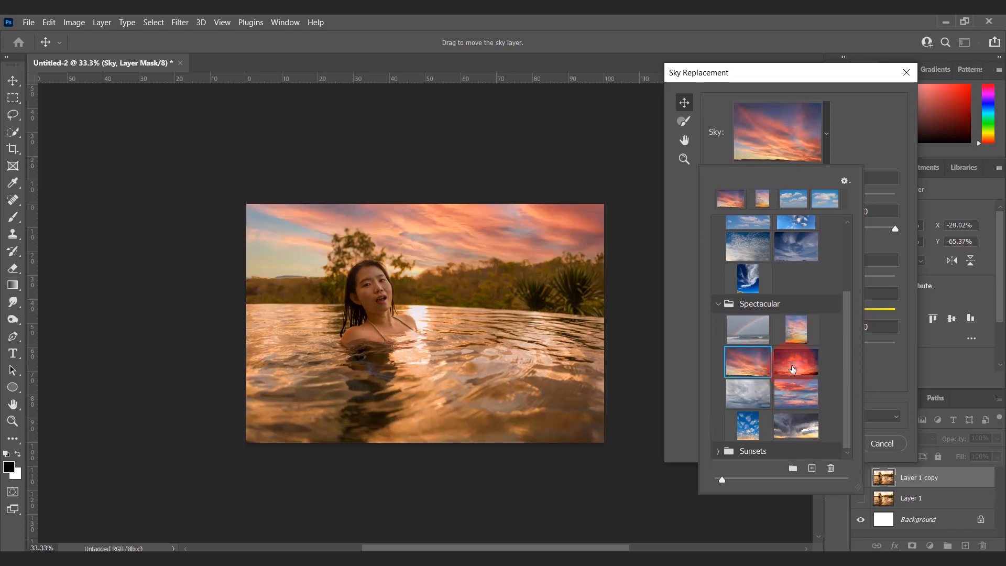
pyautogui.click(795, 361)
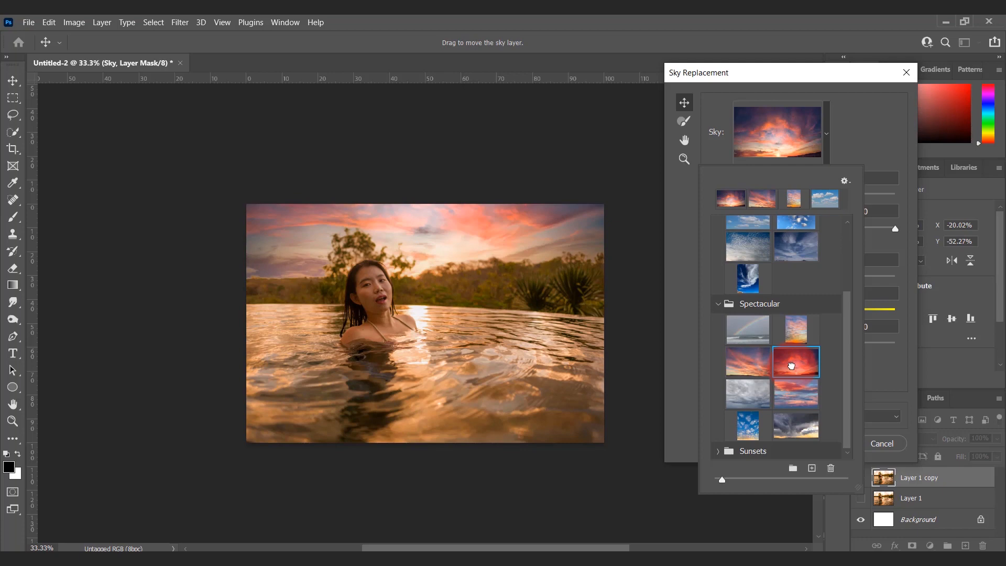
pyautogui.click(795, 361)
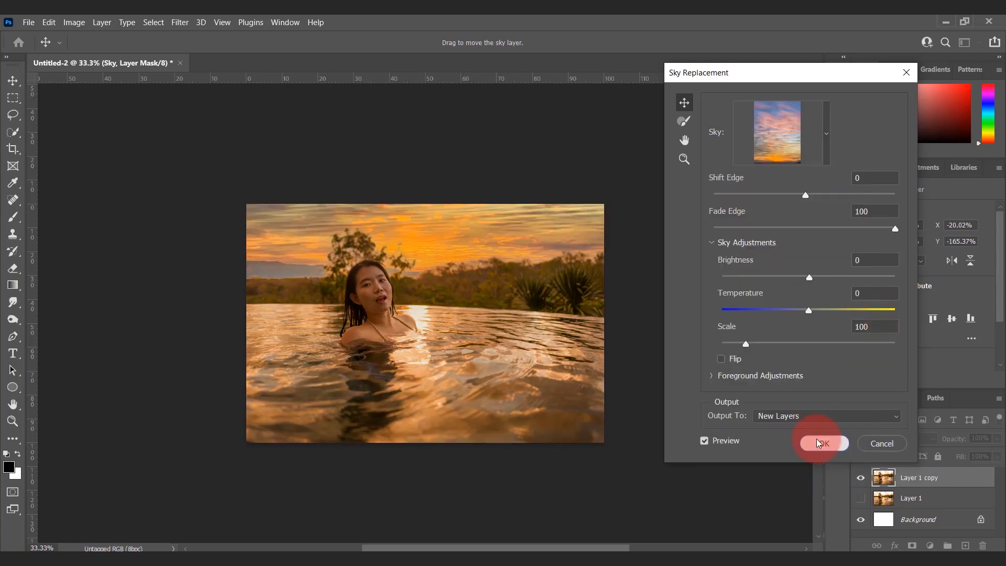
# Step: Apply the sky, deselect, and mask the Sky Replacement Group to the left half
pyautogui.click(824, 443)
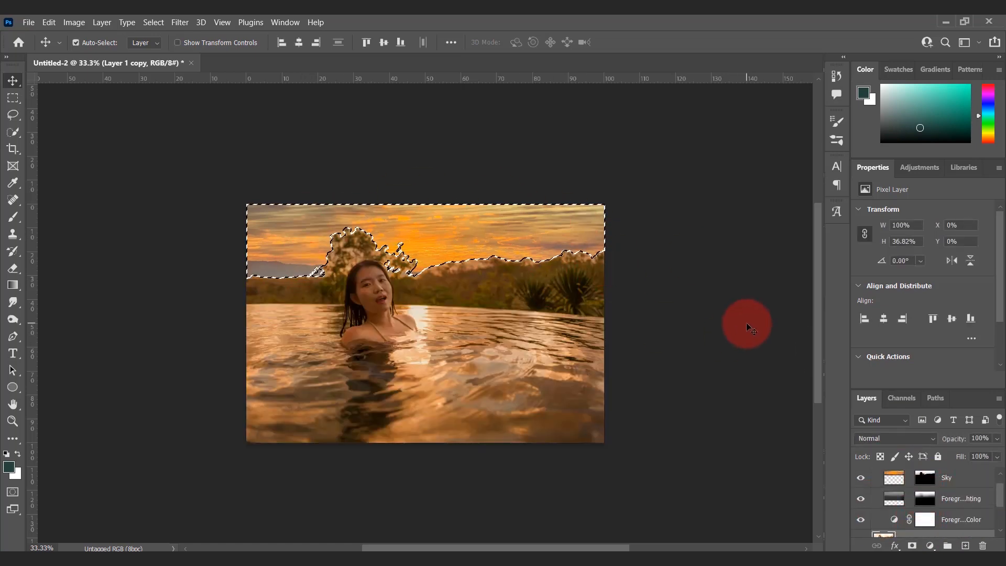
pyautogui.press('ctrl+d')
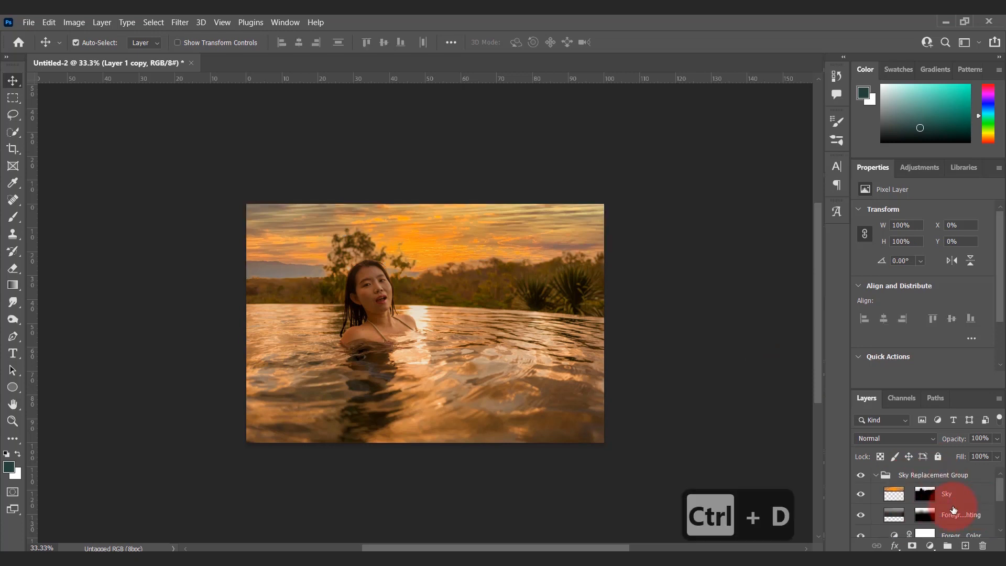
pyautogui.click(876, 474)
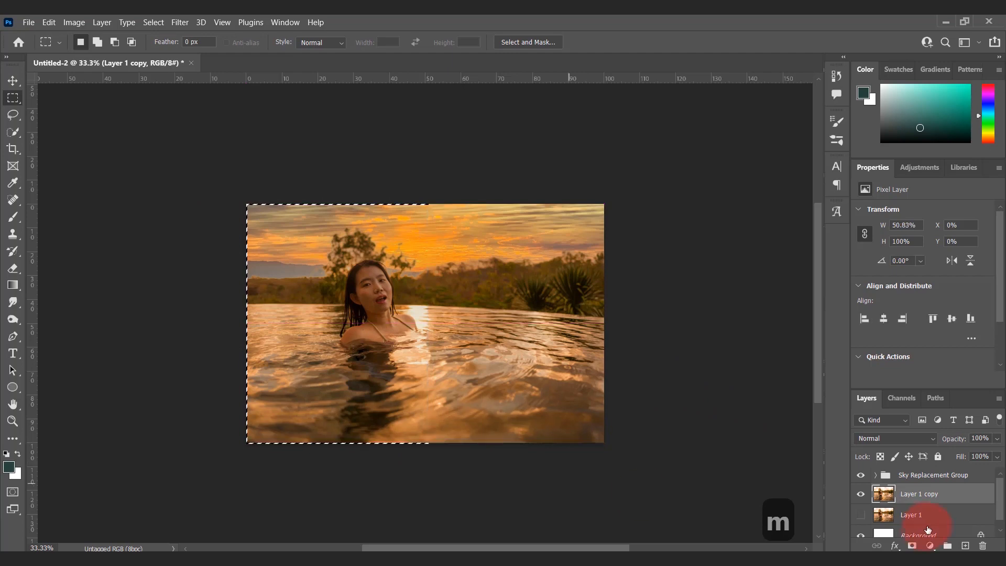
pyautogui.click(932, 478)
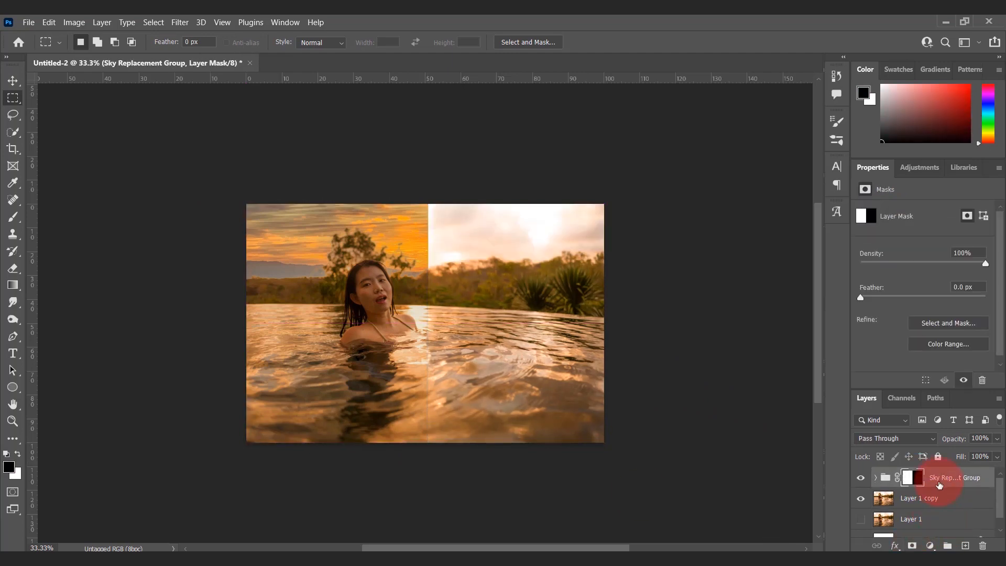